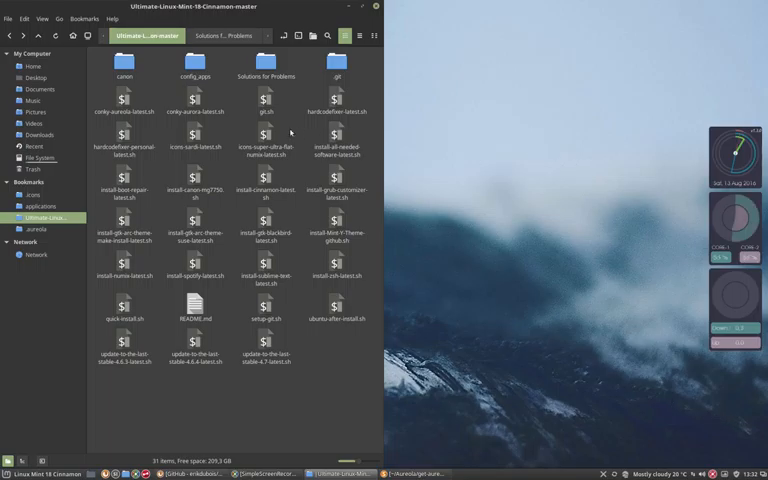
# Select the super-ultra-flat-numix-remix install script in the scripts folder
pyautogui.click(266, 136)
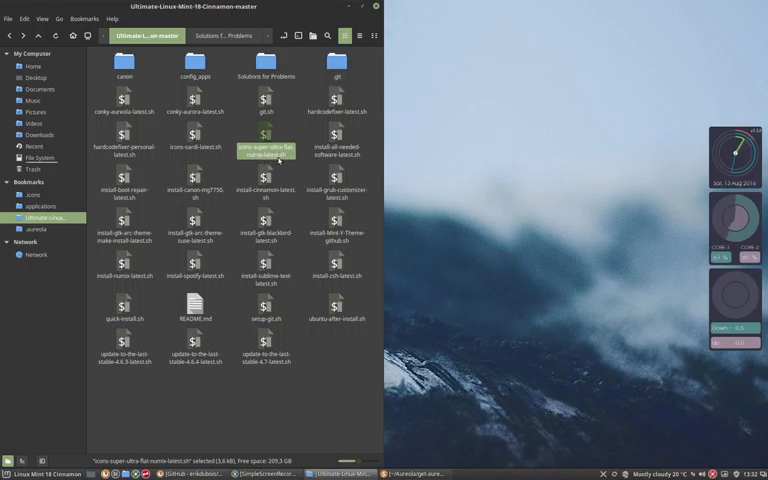
pyautogui.moveTo(190, 474)
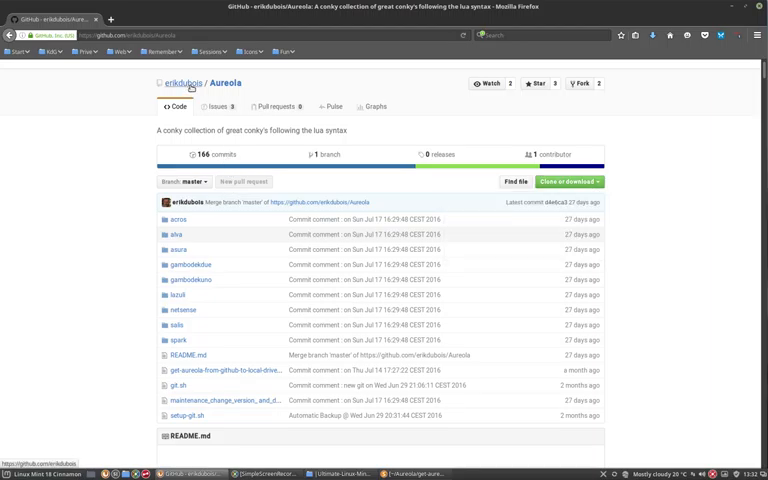
# Find erikdubois's Super-Ultra-Flat-Numix-Remix repository via a 'super' search and copy its HTTPS clone URL
pyautogui.click(180, 84)
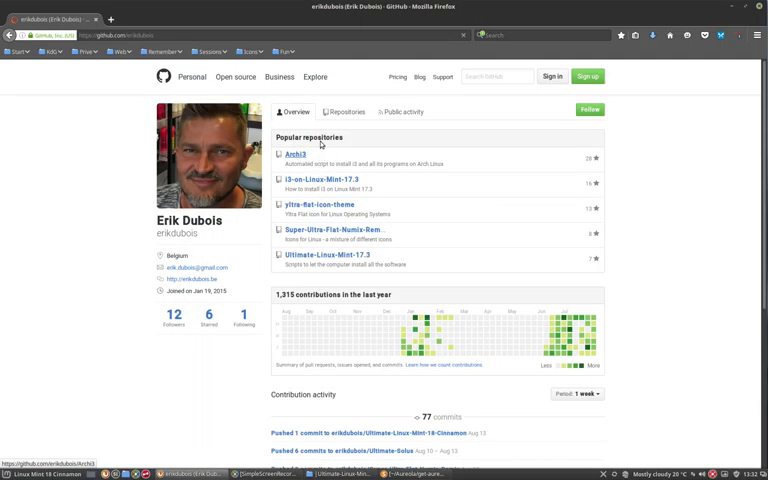
pyautogui.click(346, 112)
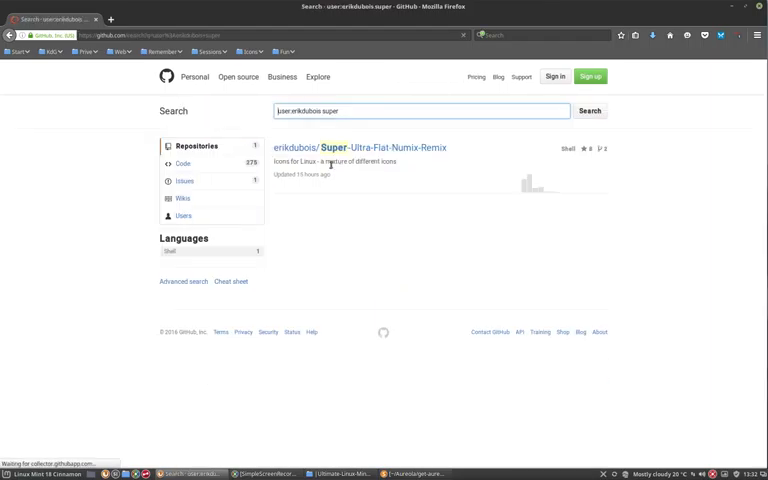
pyautogui.click(376, 148)
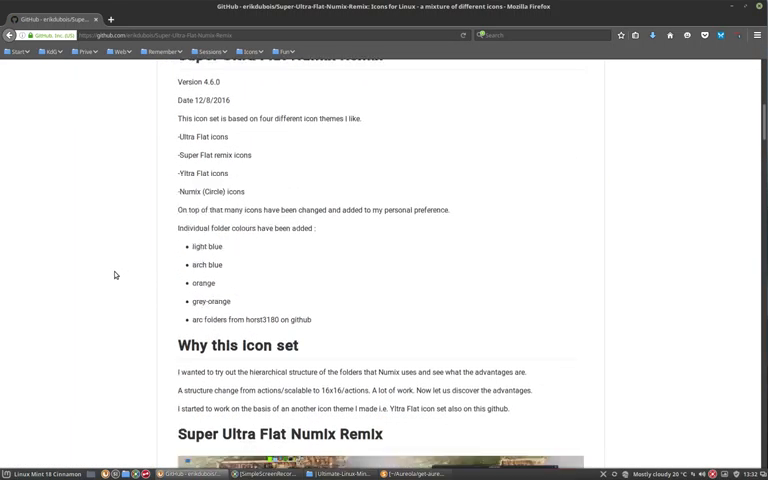
pyautogui.scroll(-3)
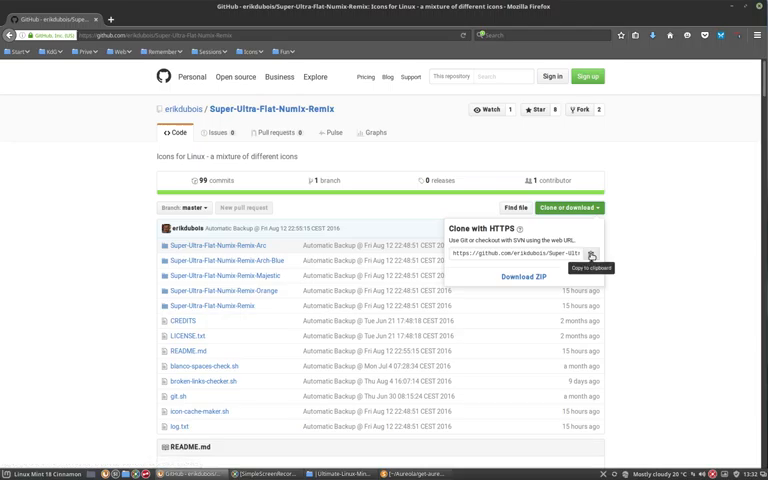
pyautogui.click(592, 252)
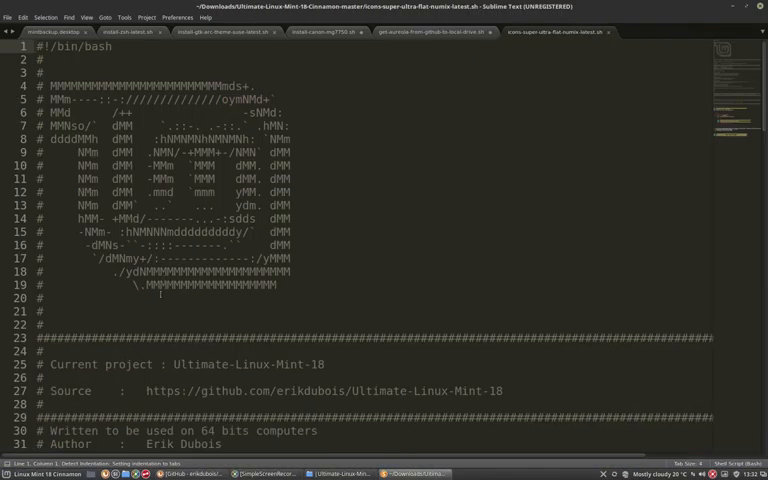
pyautogui.scroll(-3)
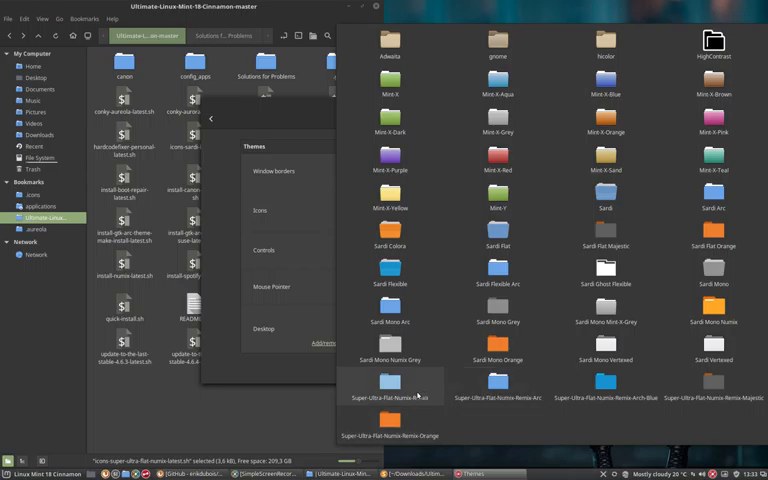
# Choose Super Ultra Flat Numix Remix as the Icons theme and close the Themes window
pyautogui.click(496, 384)
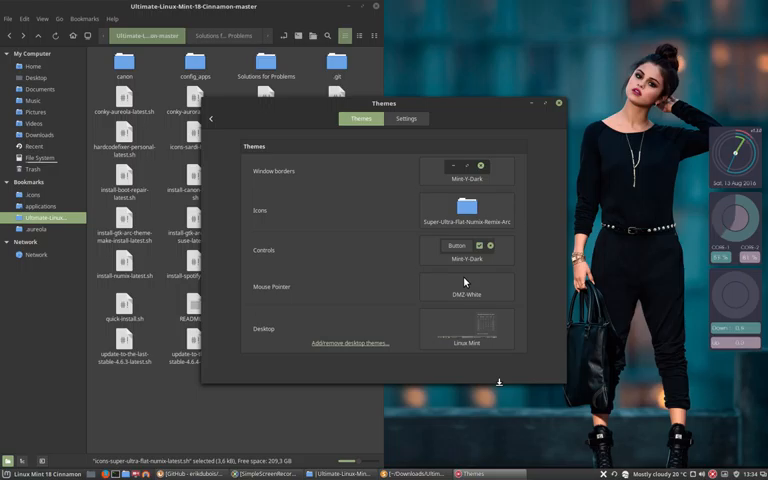
pyautogui.click(558, 104)
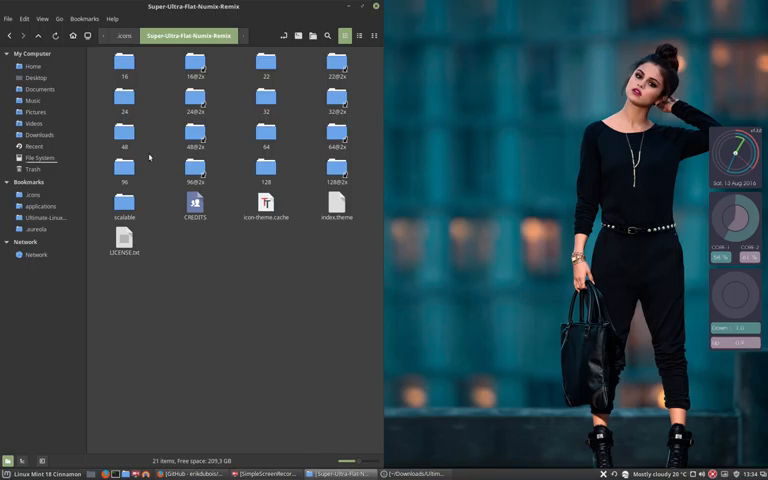
# Enter one of the icon-size folders inside ~/.icons/Super-Ultra-Flat-Numix-Remix
pyautogui.click(124, 108)
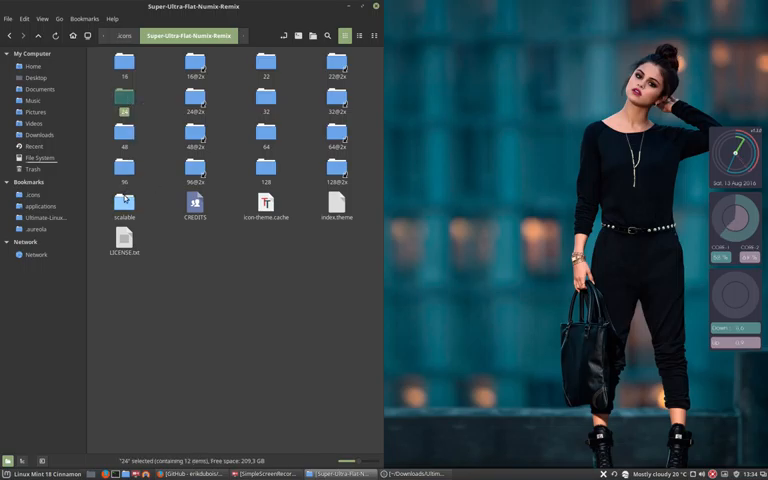